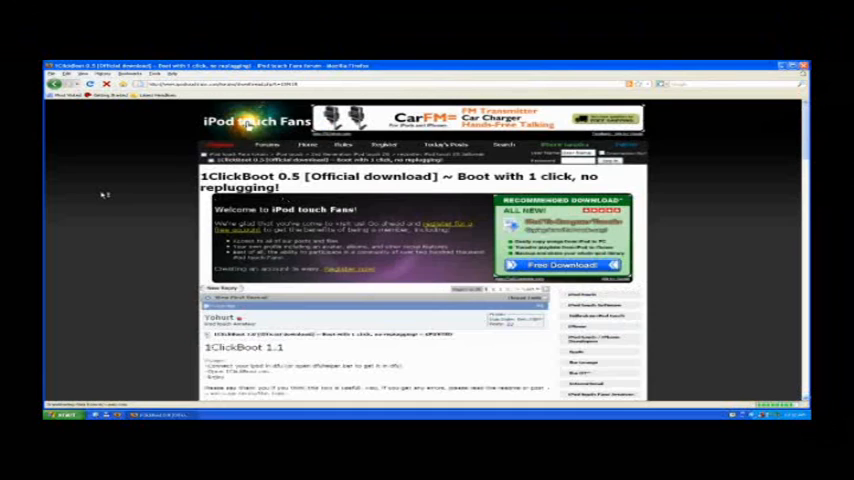
# Scroll down the forum page before returning to the desktop
pyautogui.scroll(-3)
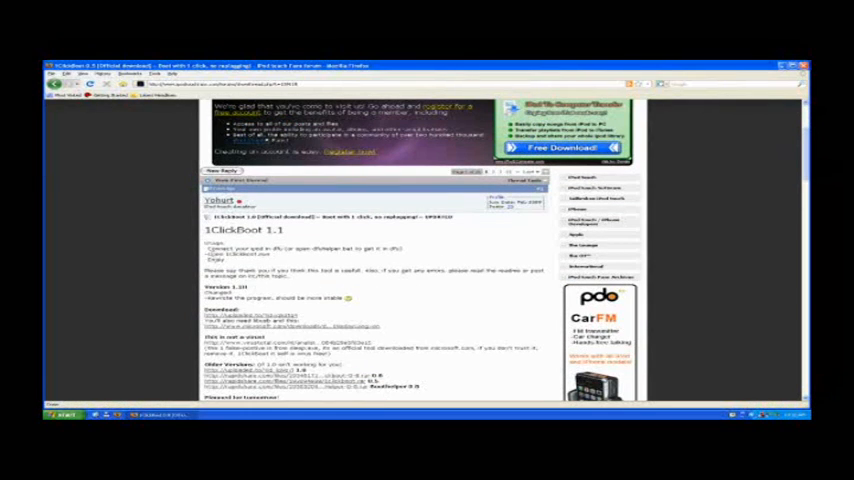
pyautogui.scroll(-3)
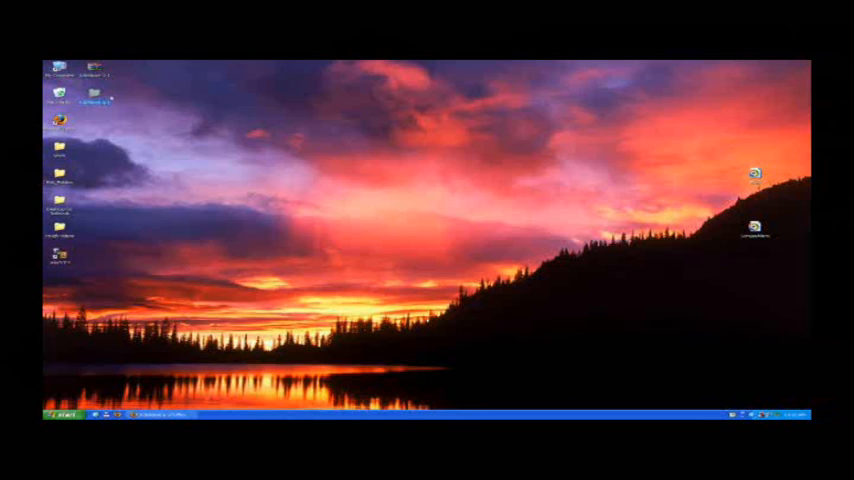
pyautogui.moveTo(96, 98)
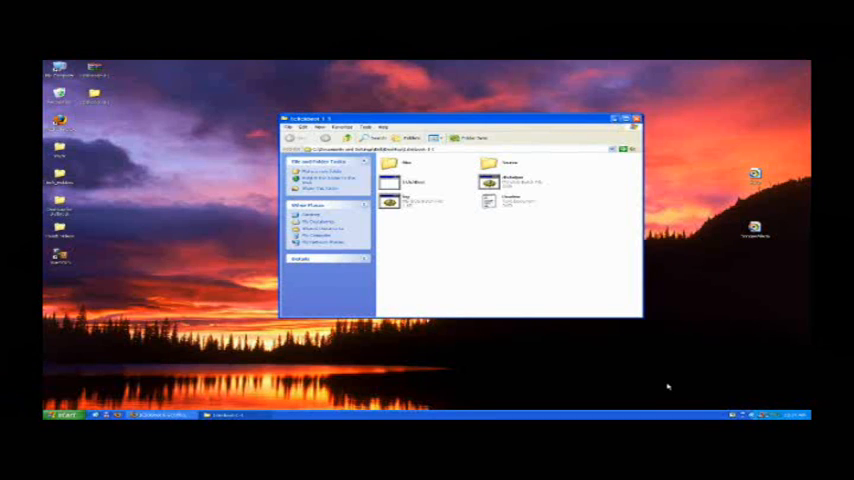
pyautogui.moveTo(612, 328)
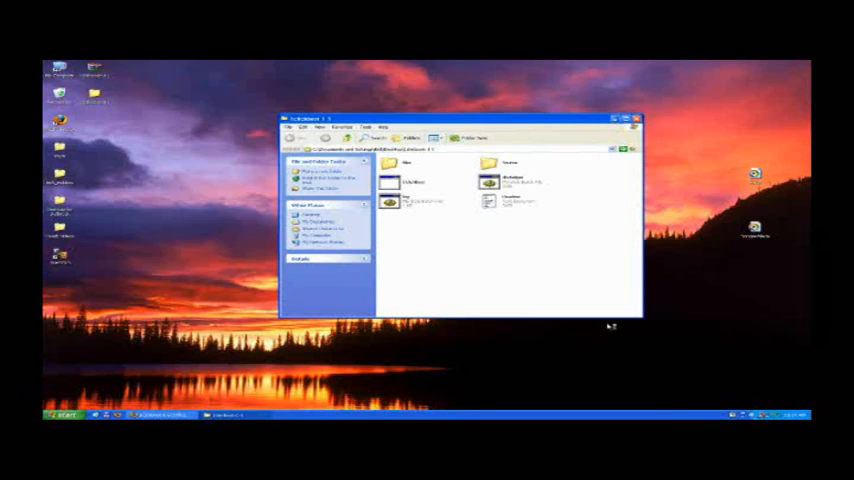
pyautogui.moveTo(560, 356)
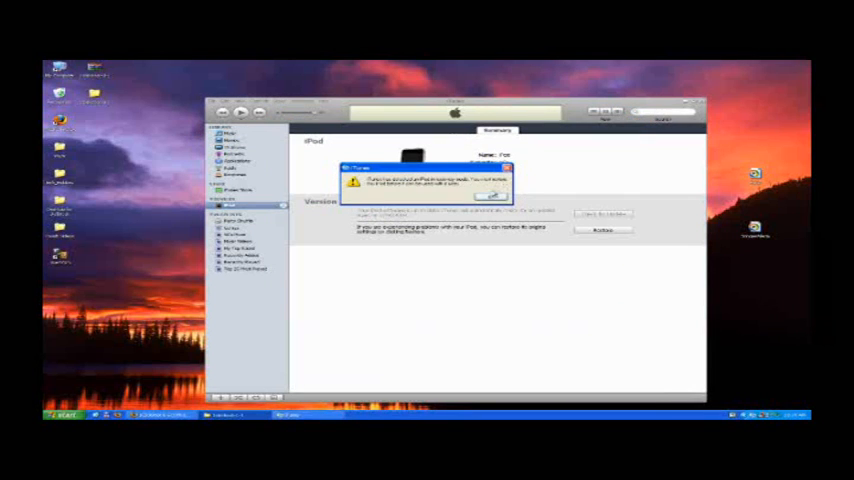
# Dismiss the iTunes recovery-mode alert with OK and select the 1ClickBoot application
pyautogui.click(490, 196)
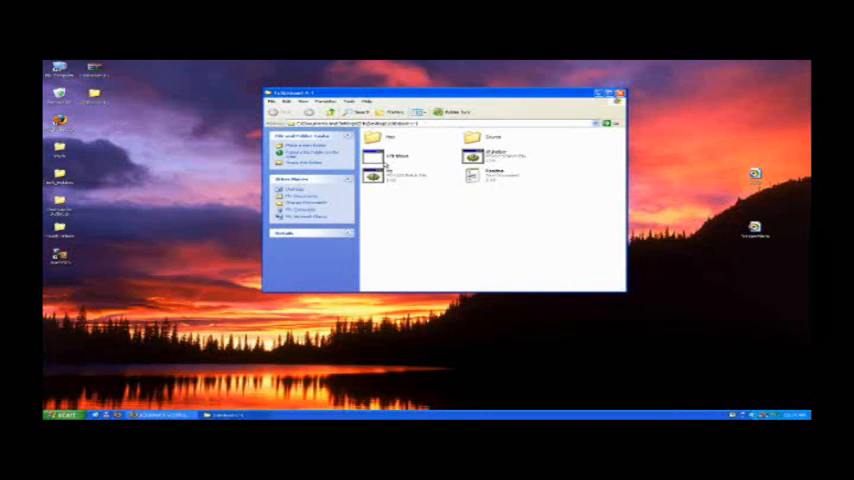
pyautogui.click(390, 158)
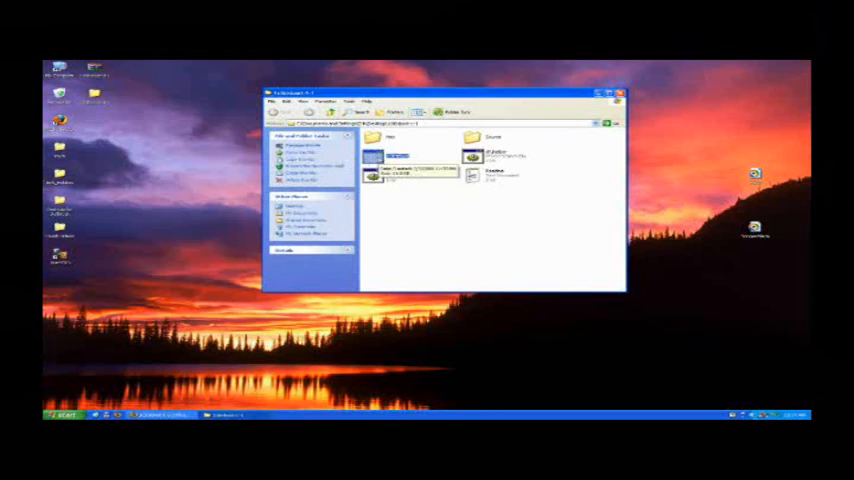